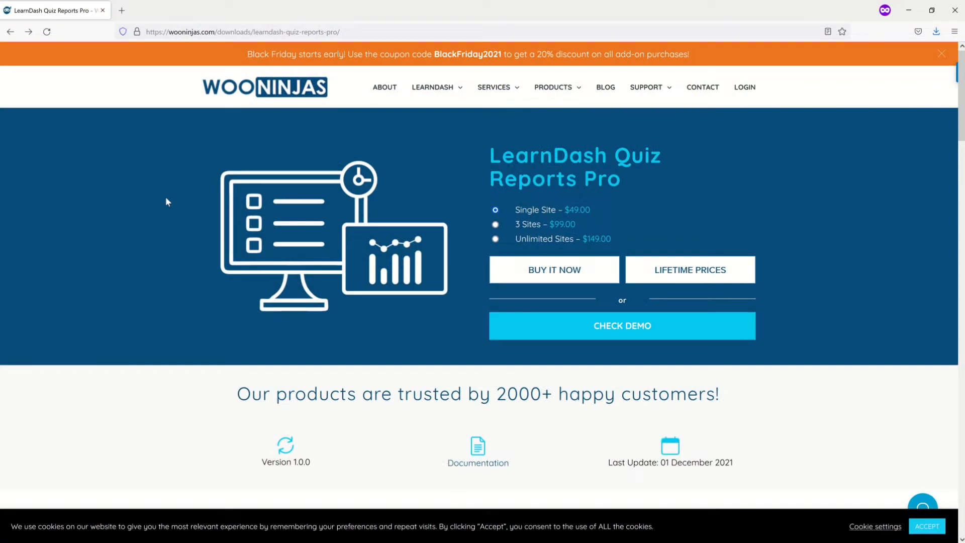
pyautogui.scroll(-3)
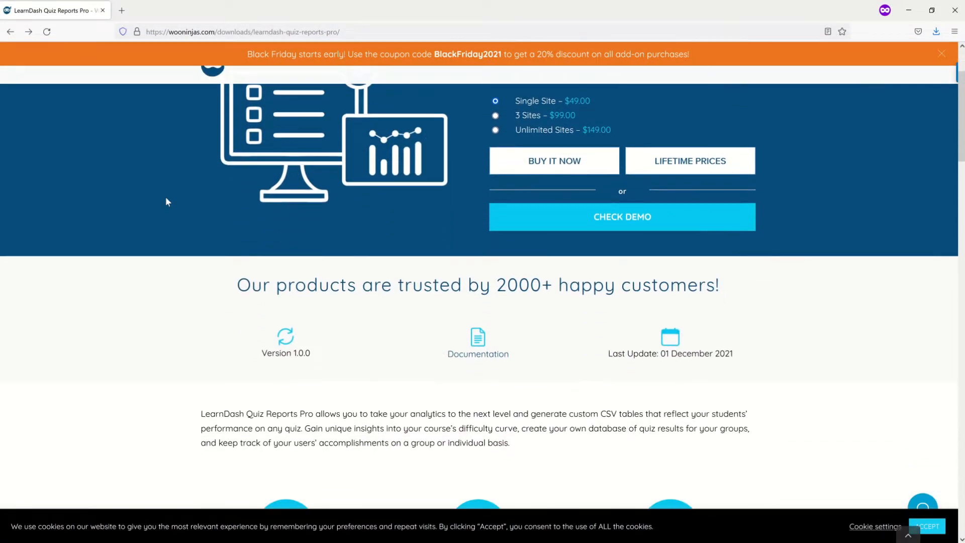